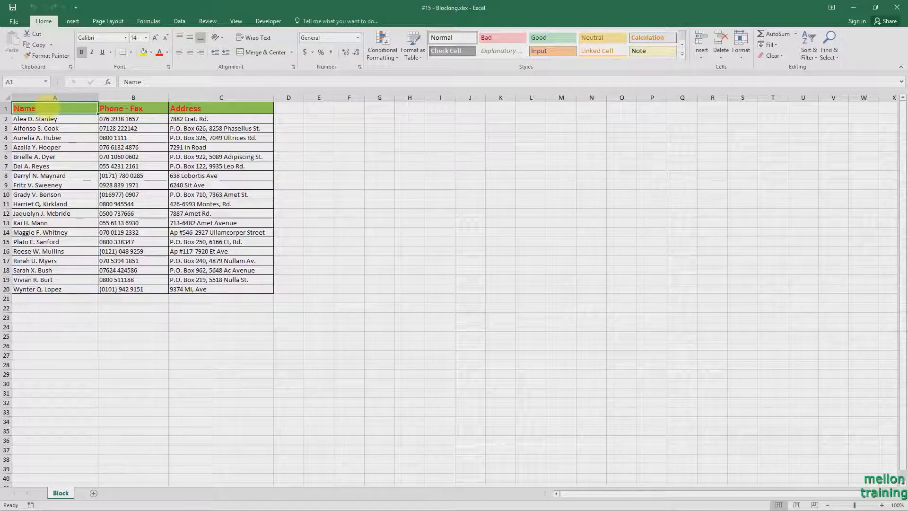
- Open the VBA editor for the Blocking workbook with Alt+F11
key(alt+F11)
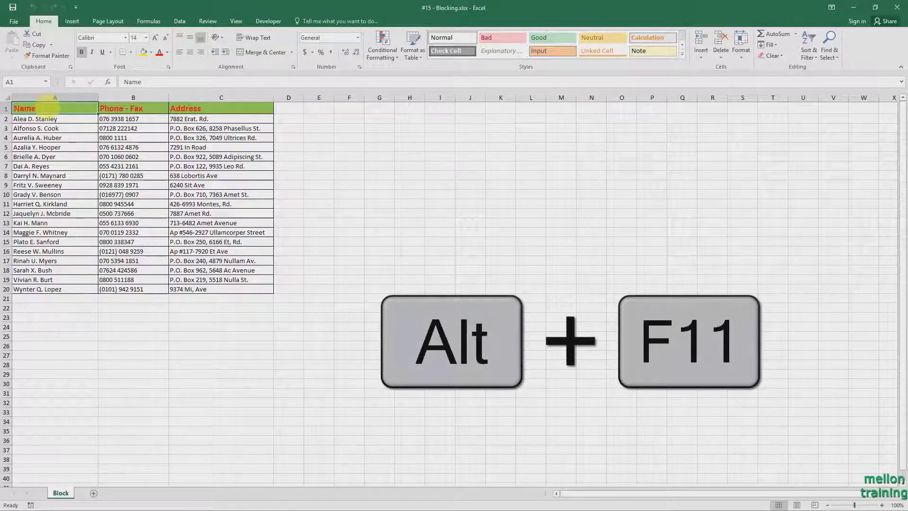
key(Alt+F11)
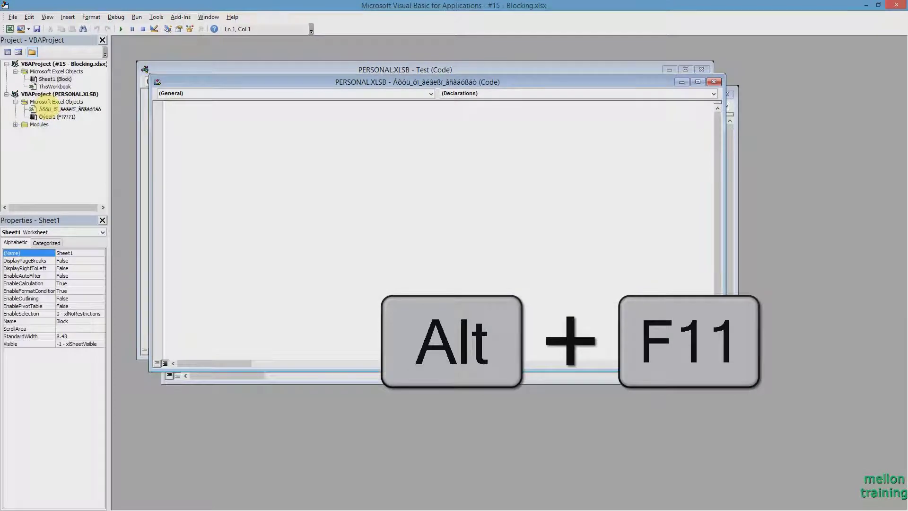
- Set the Block sheet's ScrollArea property to a range starting at A1
key(alt+F11)
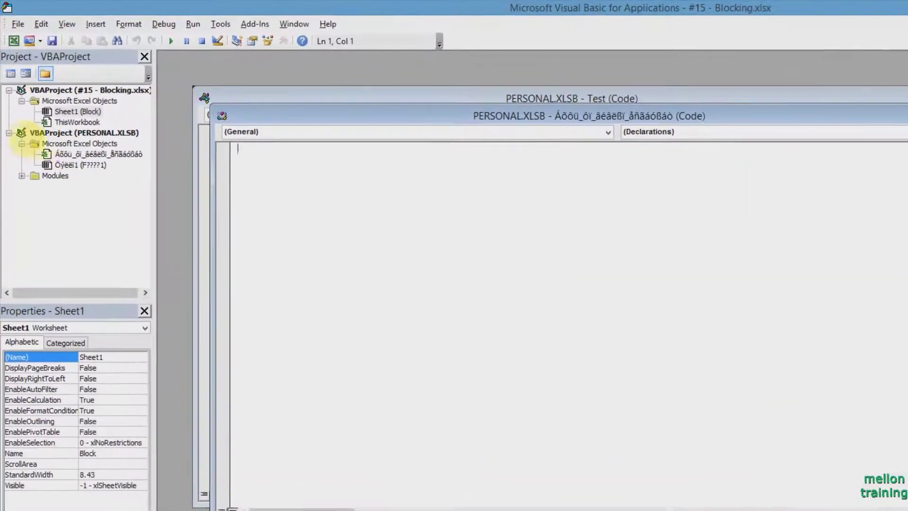
click(76, 111)
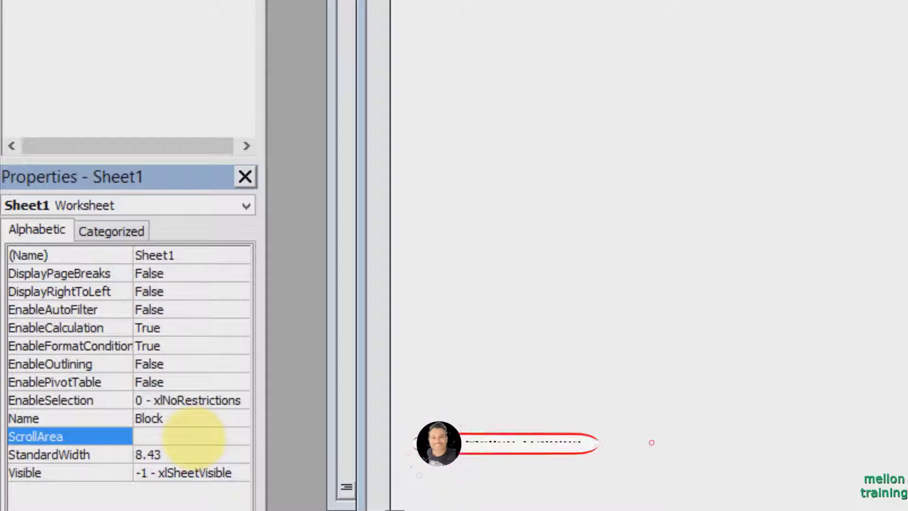
text(A1)
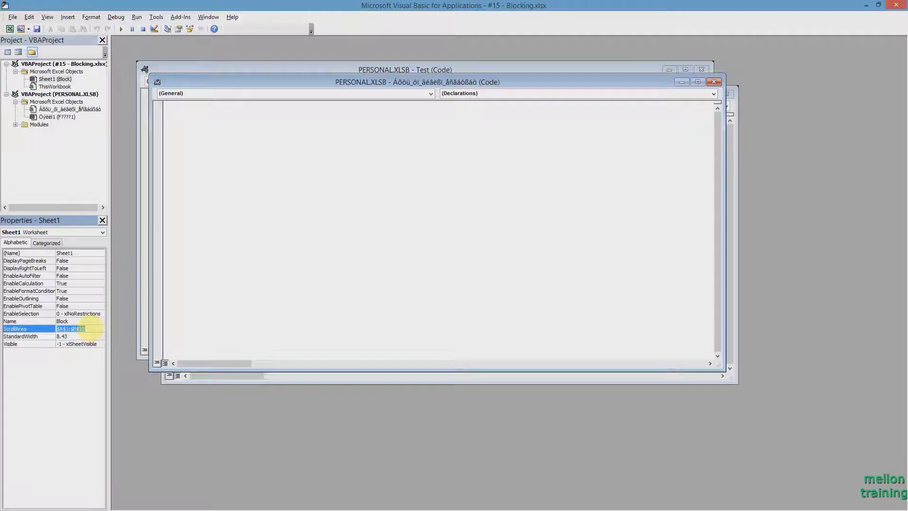
- Switch back to Excel and test selecting a cell inside the contact table
key(alt+F11)
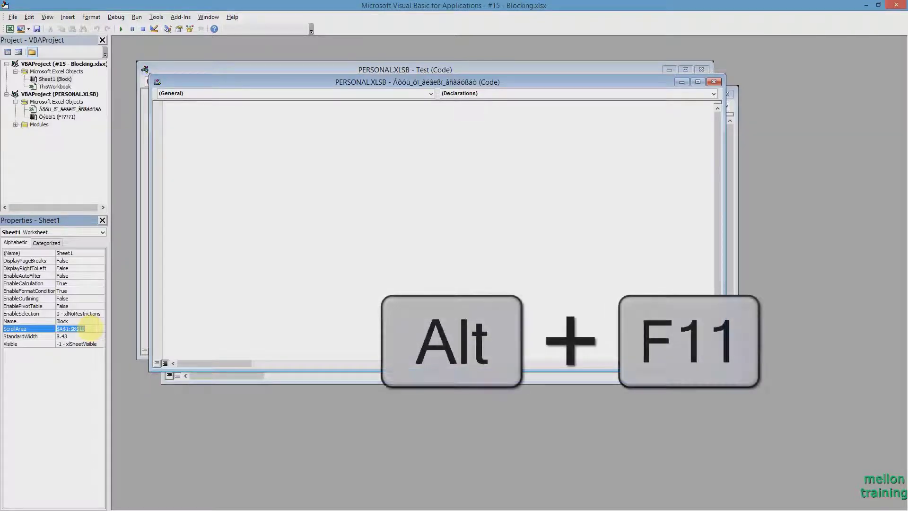
key(alt+f11)
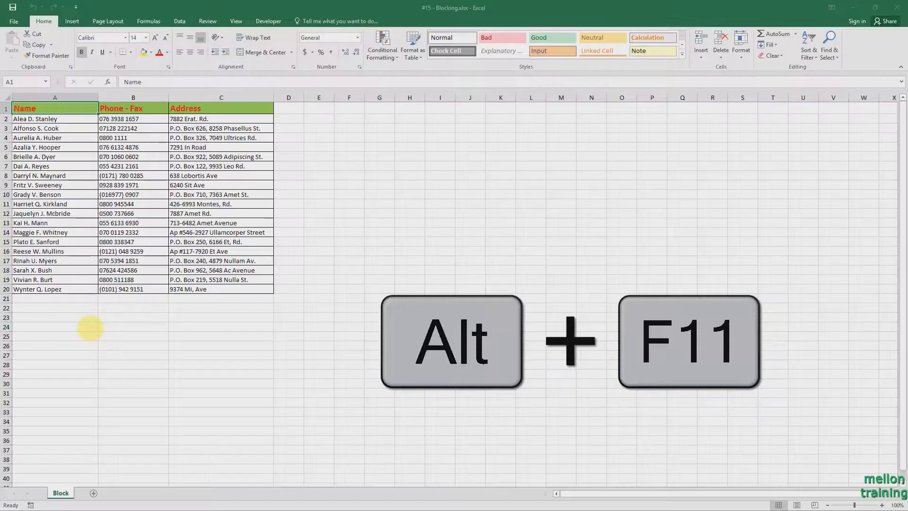
key(Alt+F11)
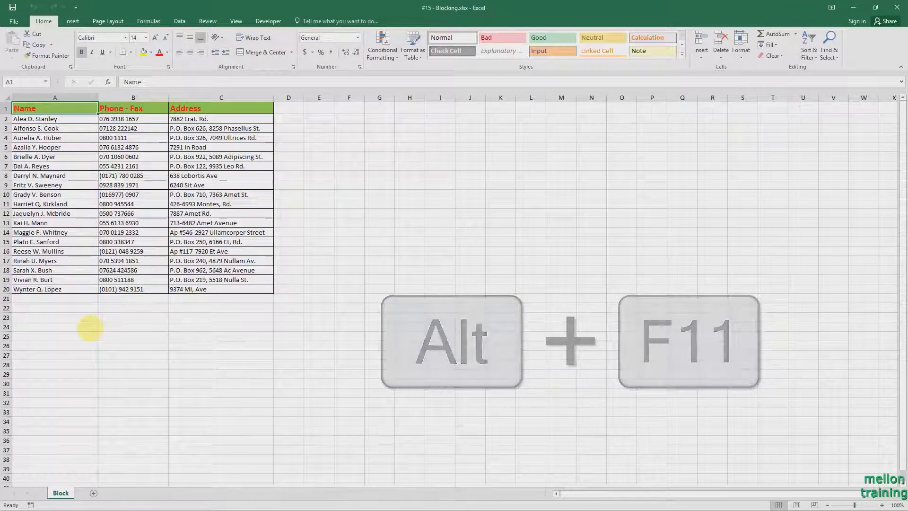
click(55, 157)
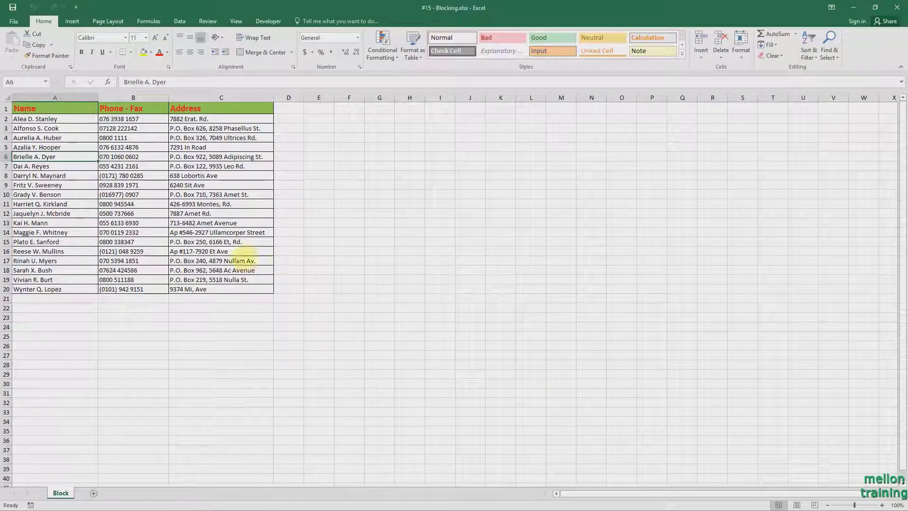